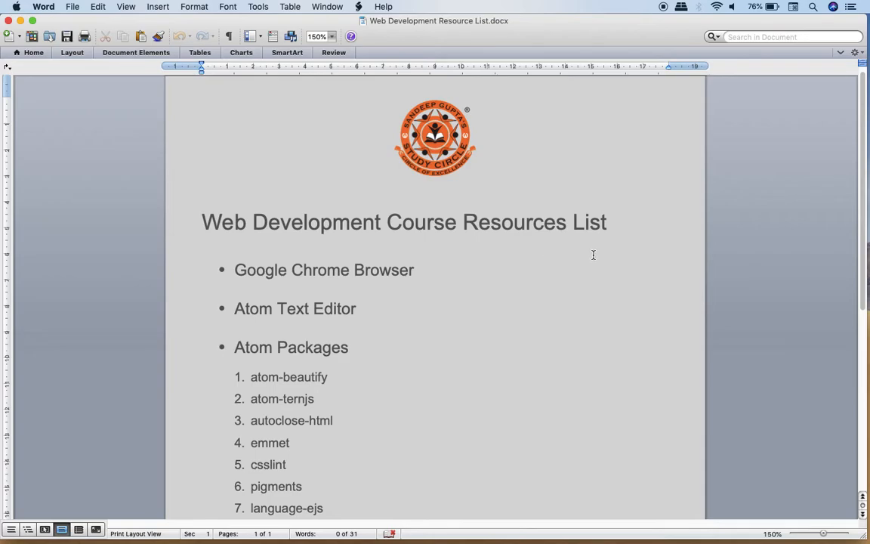
{"action": "mouse_move", "coordinate": [329, 275]}
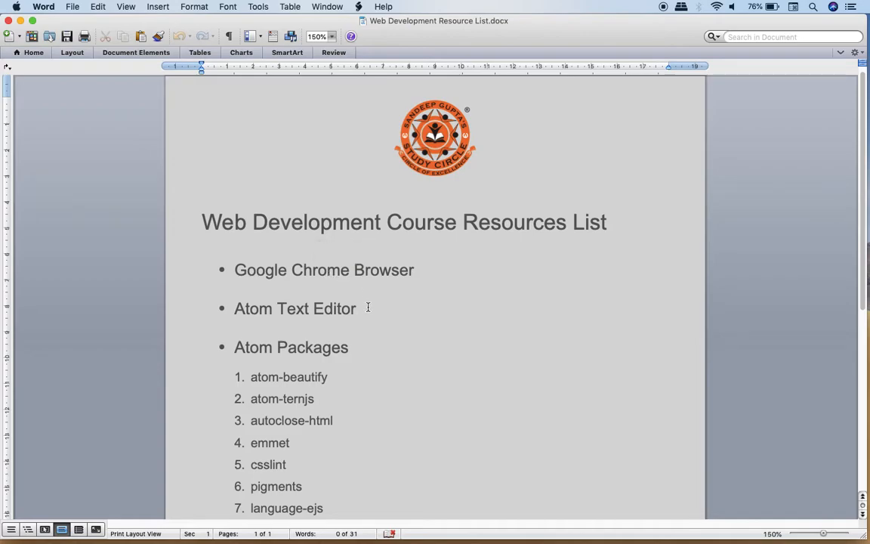
{"action": "mouse_move", "coordinate": [300, 315]}
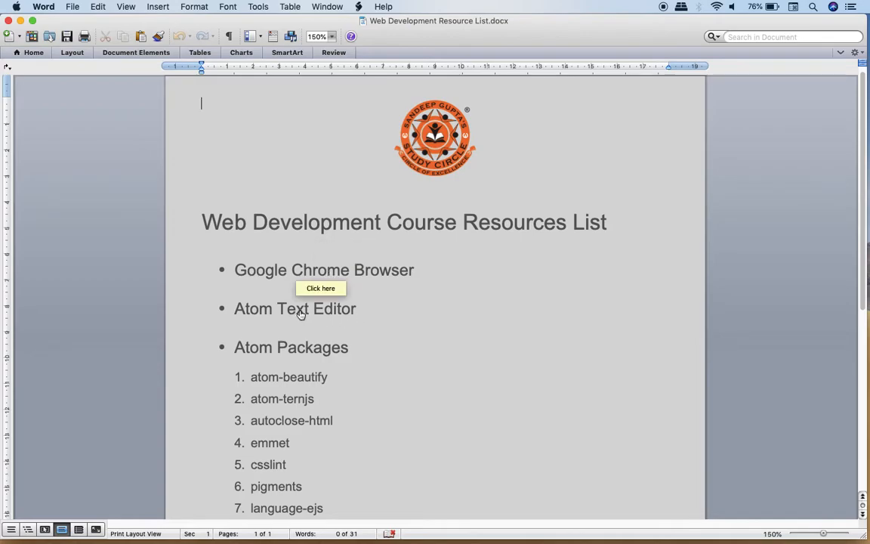
{"action": "mouse_move", "coordinate": [314, 277]}
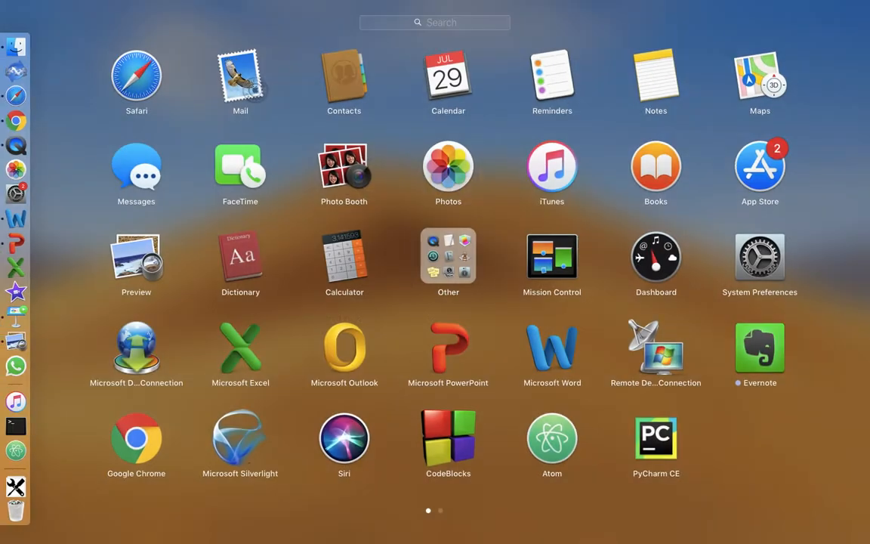
{"action": "mouse_move", "coordinate": [551, 439]}
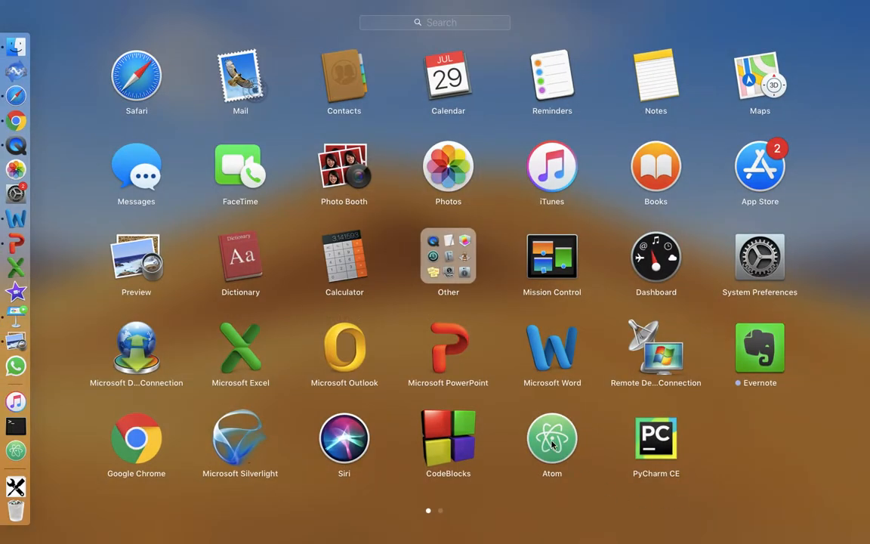
- Launch Atom from Launchpad, opening the HTML lecture project folder
{"action": "left_click", "coordinate": [136, 75]}
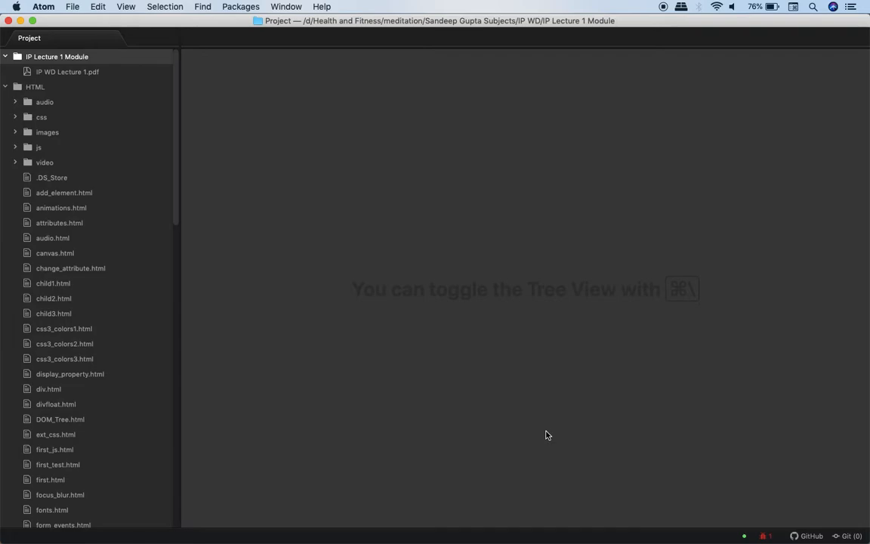
{"action": "mouse_move", "coordinate": [442, 259]}
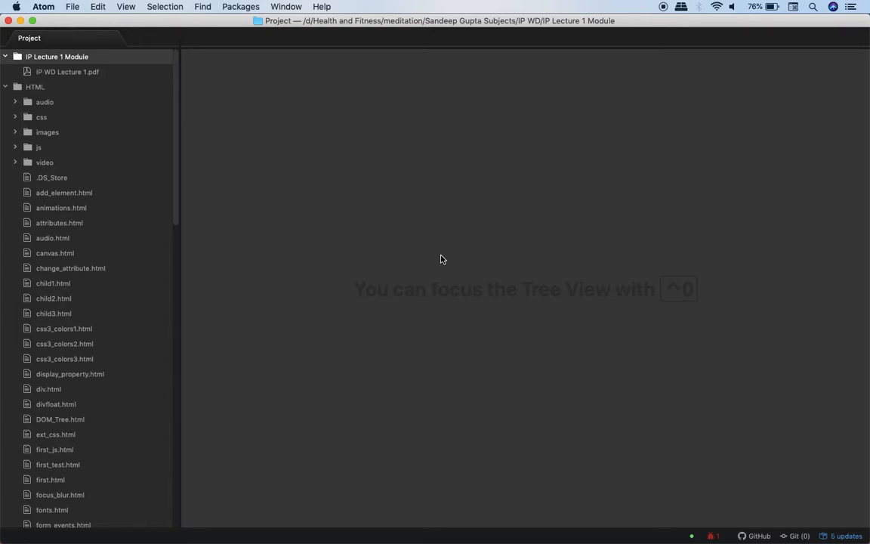
{"action": "mouse_move", "coordinate": [491, 214]}
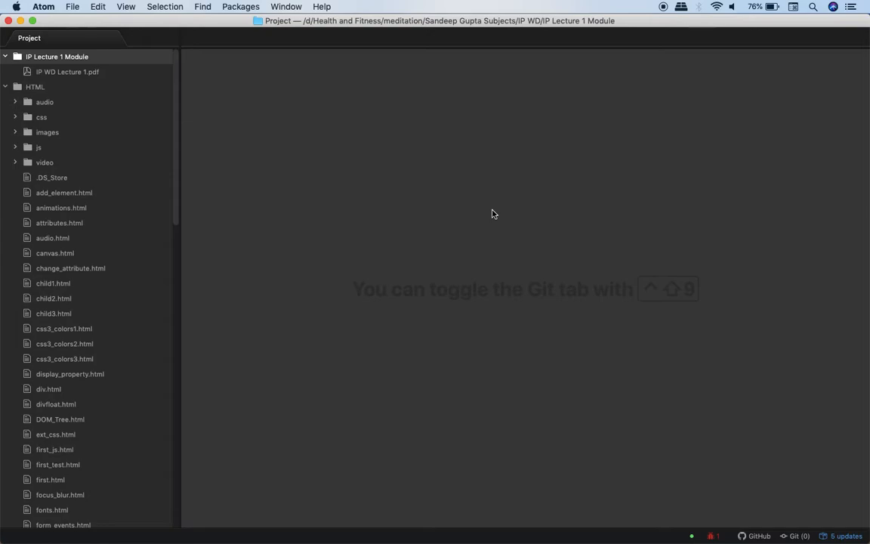
{"action": "mouse_move", "coordinate": [489, 213]}
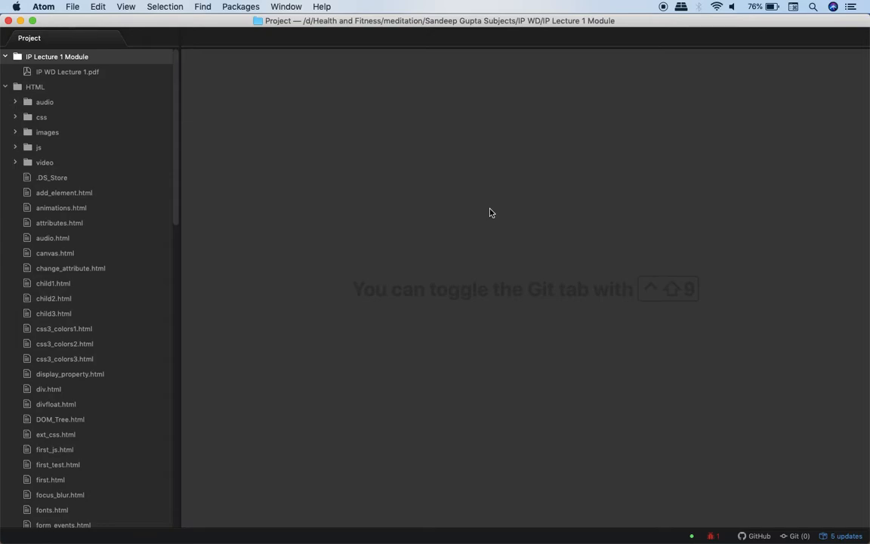
{"action": "mouse_move", "coordinate": [487, 212]}
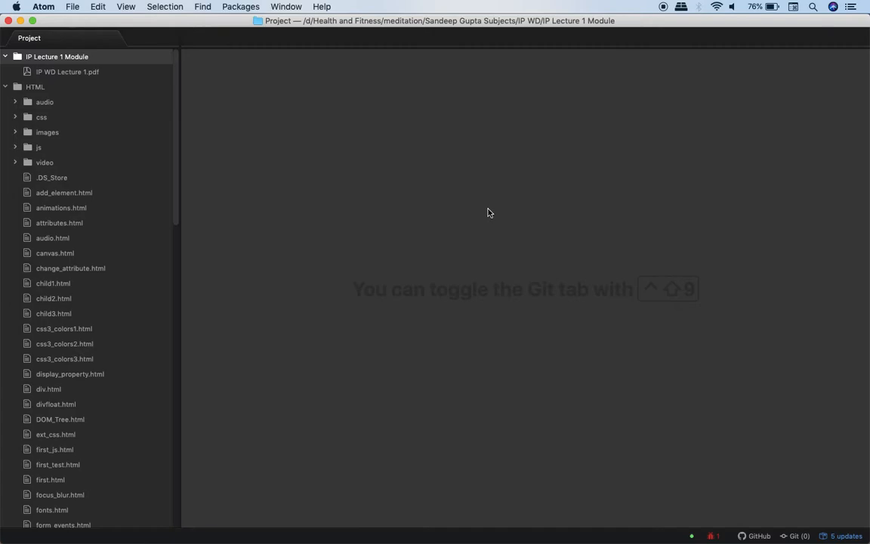
{"action": "mouse_move", "coordinate": [467, 211]}
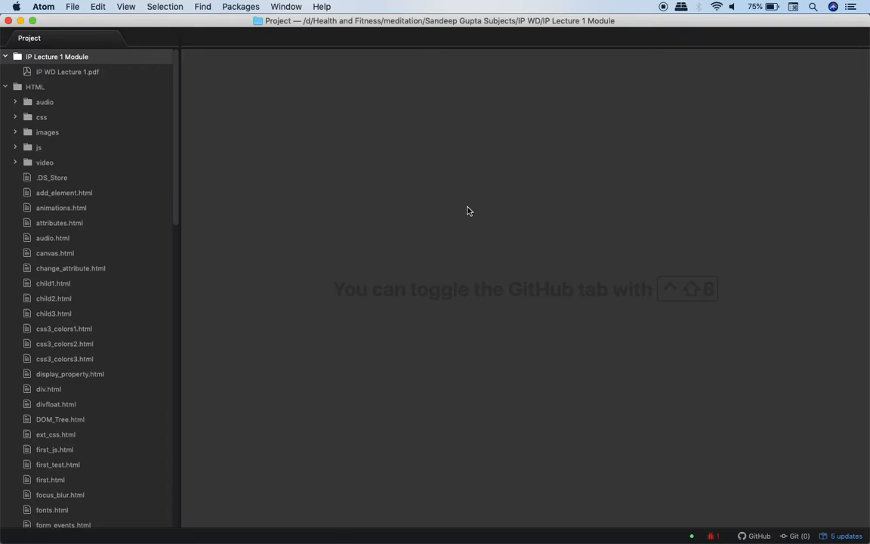
{"action": "mouse_move", "coordinate": [518, 213]}
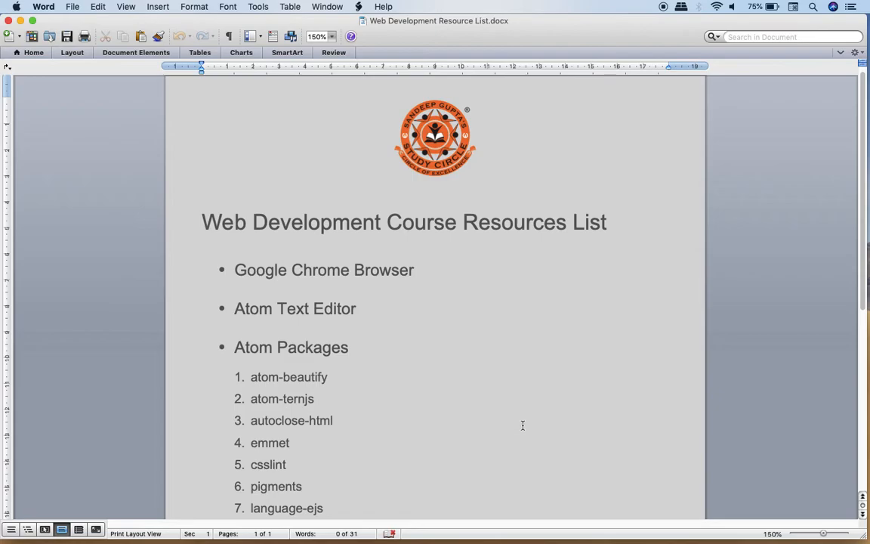
{"action": "scroll", "scroll_direction": "down", "scroll_amount": 3}
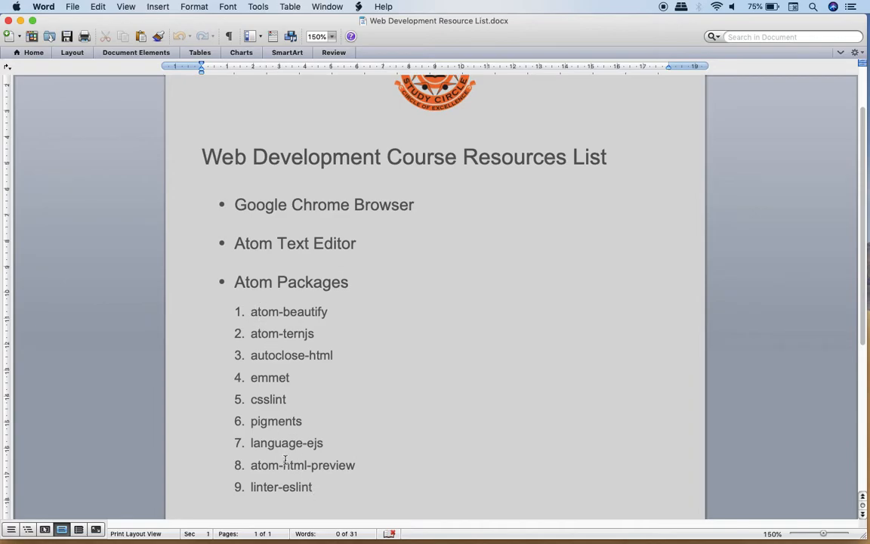
{"action": "mouse_move", "coordinate": [324, 380]}
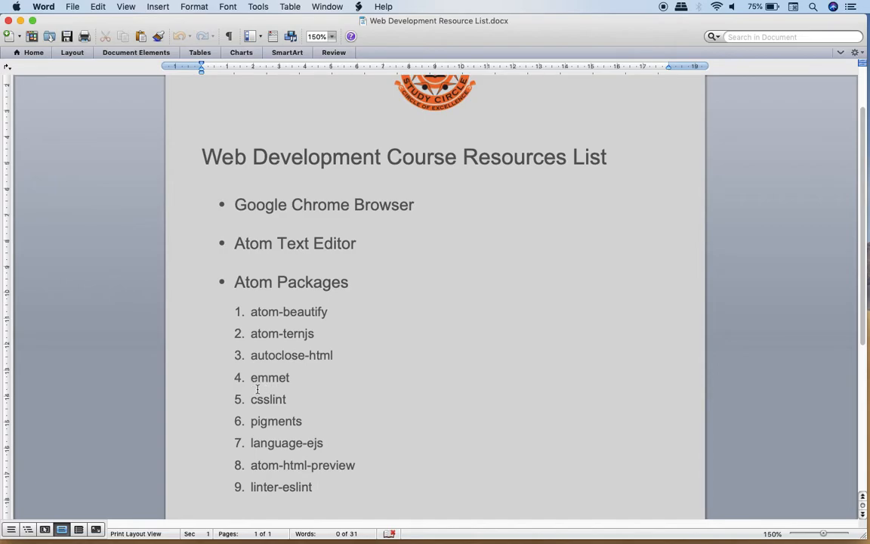
{"action": "mouse_move", "coordinate": [354, 387]}
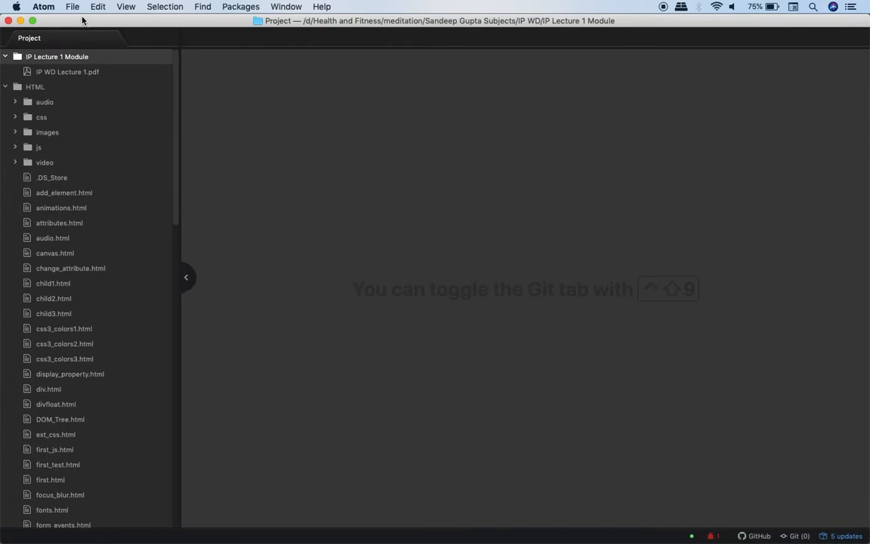
- Open Atom's Preferences to show the Core Settings page
{"action": "left_click", "coordinate": [43, 6]}
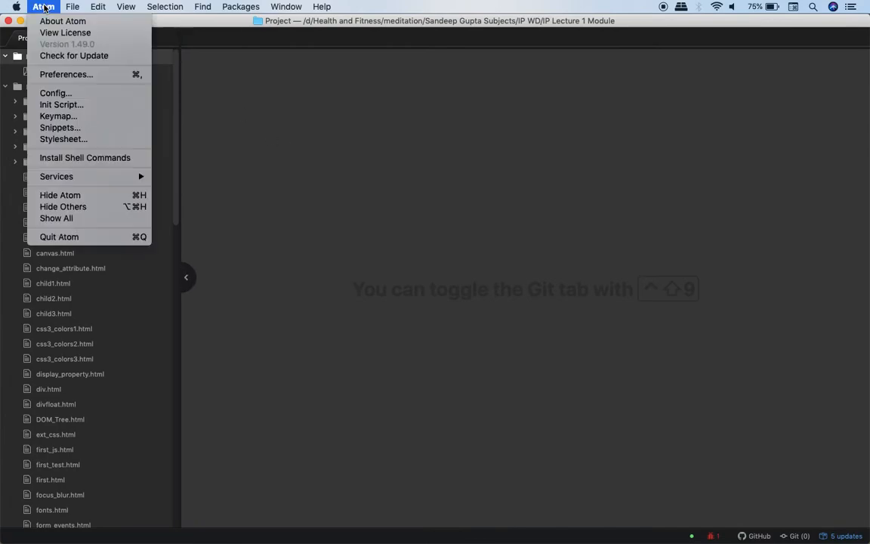
{"action": "mouse_move", "coordinate": [70, 84]}
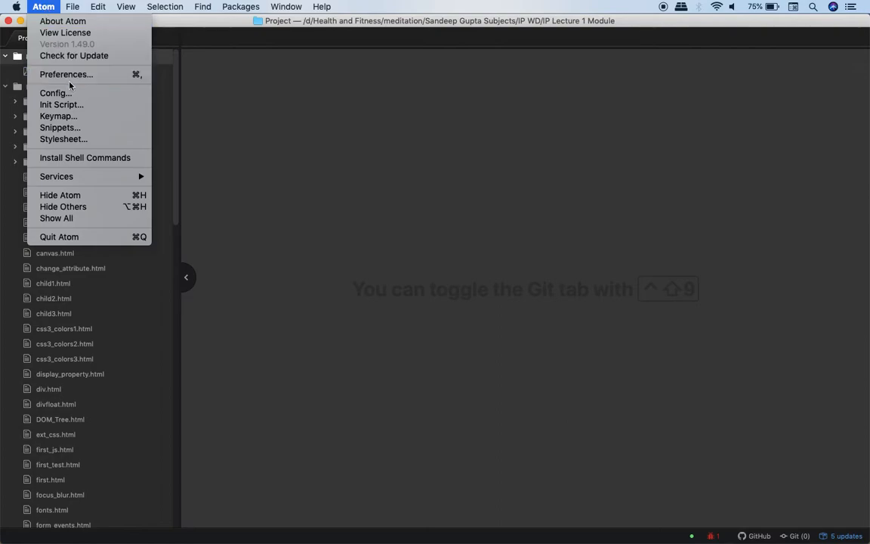
{"action": "mouse_move", "coordinate": [66, 74]}
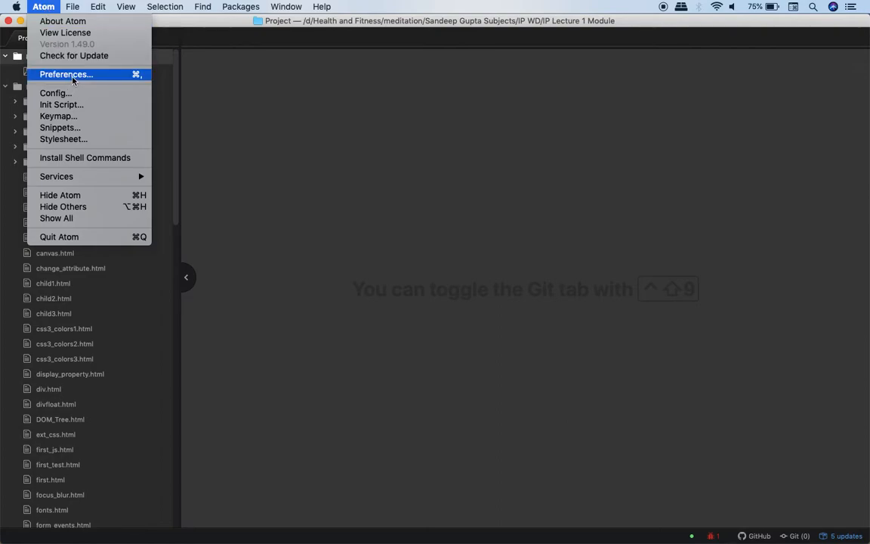
{"action": "left_click", "coordinate": [66, 74]}
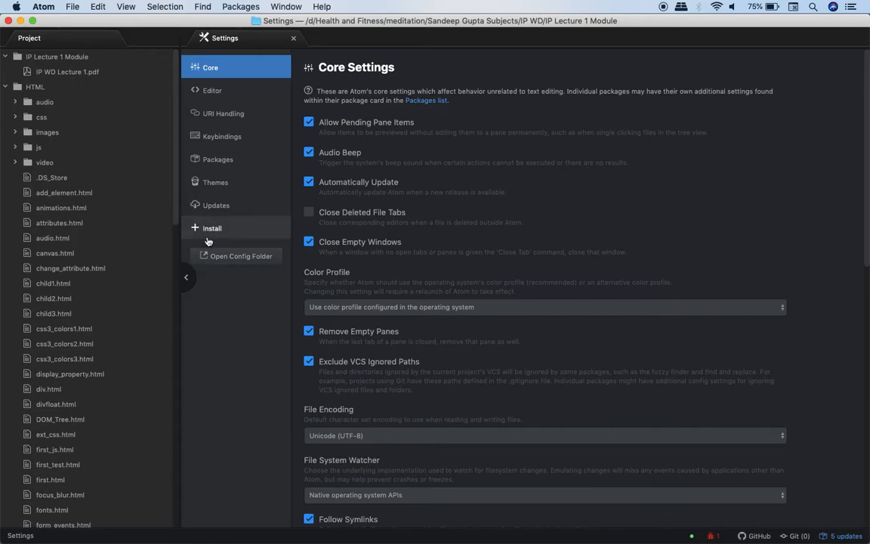
- Search Install packages for 'emmet' and confirm Emmet is already installed and enabled
{"action": "left_click", "coordinate": [212, 228]}
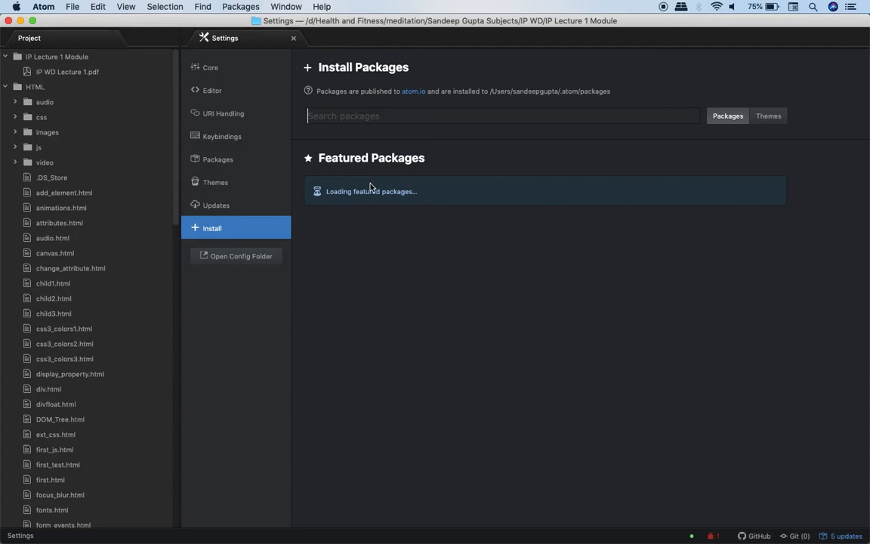
{"action": "left_click", "coordinate": [503, 116]}
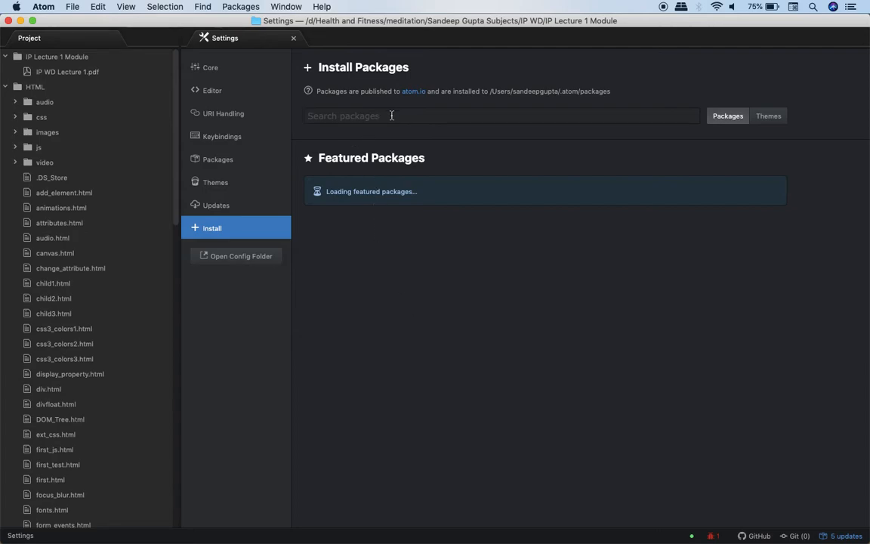
{"action": "type", "text": "e"}
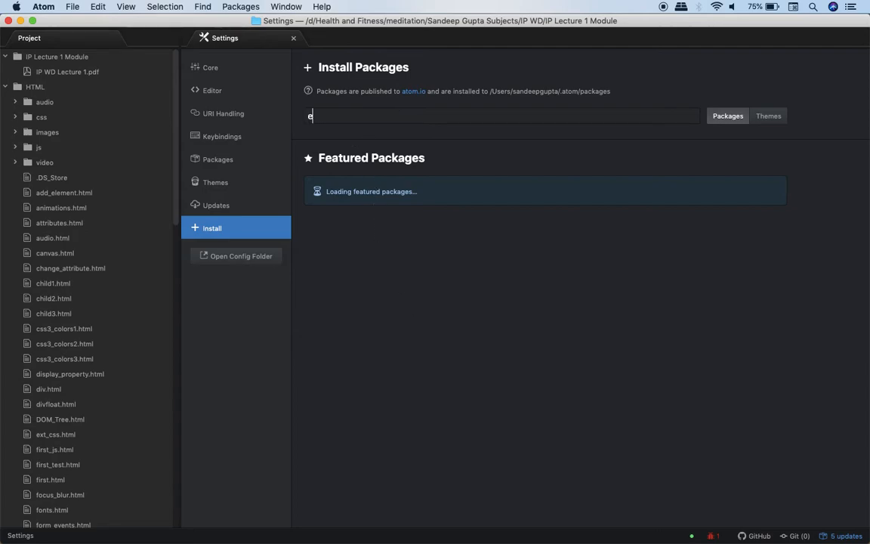
{"action": "type", "text": "mmet"}
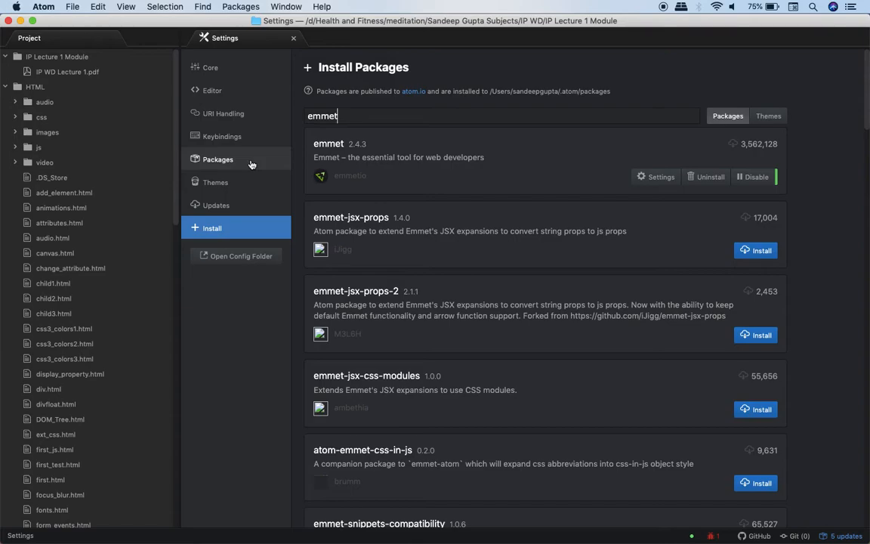
- Review the 97 installed packages, including 16 community packages, then bring up Google in Safari
{"action": "left_click", "coordinate": [217, 158]}
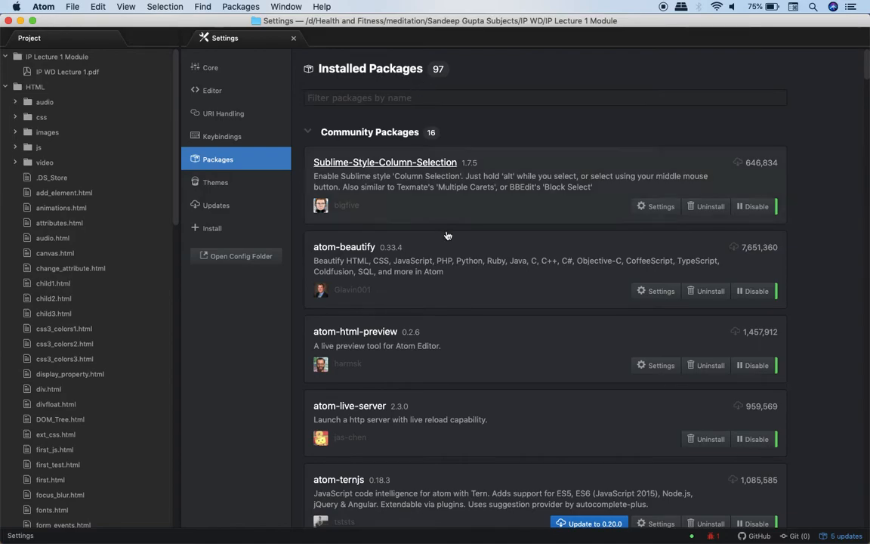
{"action": "scroll", "scroll_direction": "down", "scroll_amount": 3}
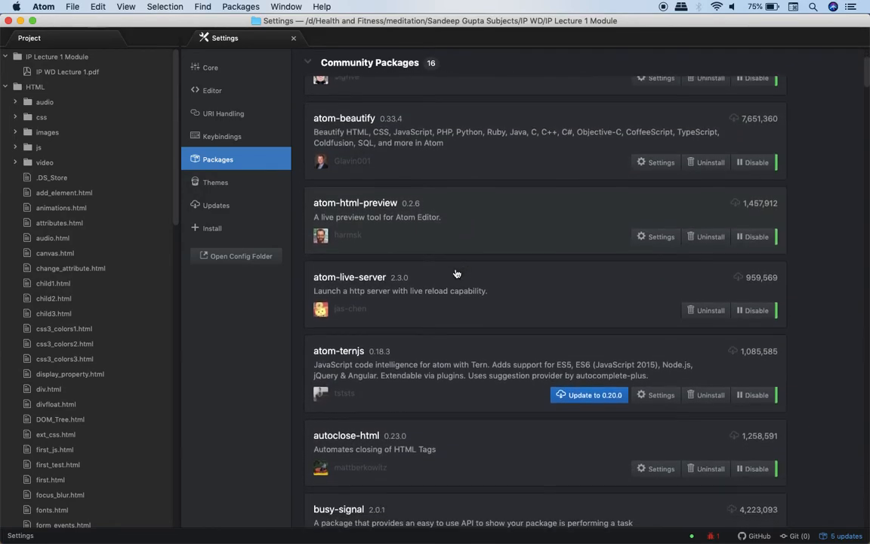
{"action": "scroll", "scroll_direction": "down", "scroll_amount": 3}
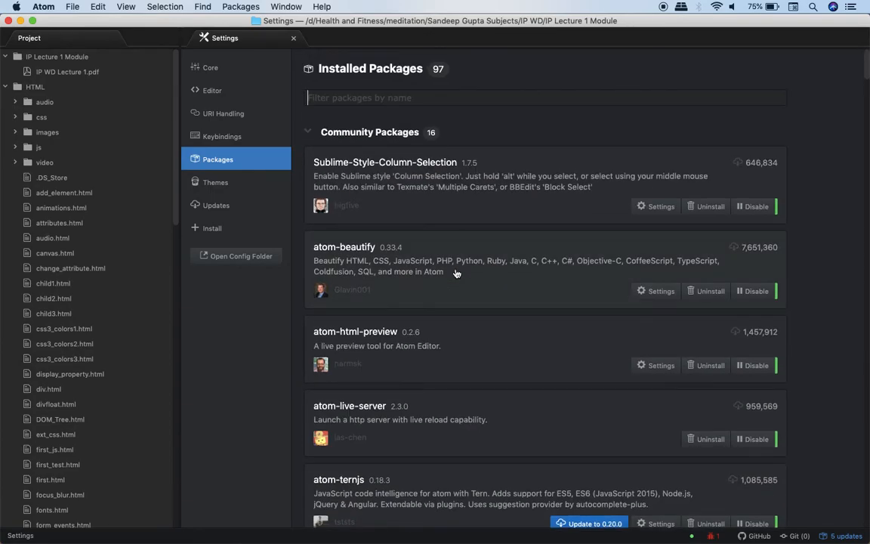
{"action": "mouse_move", "coordinate": [527, 73]}
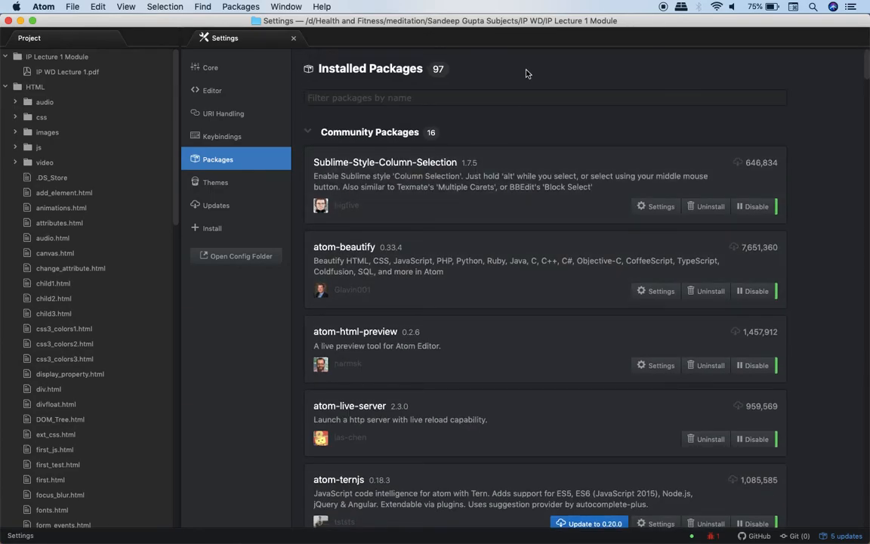
{"action": "left_click", "coordinate": [543, 97]}
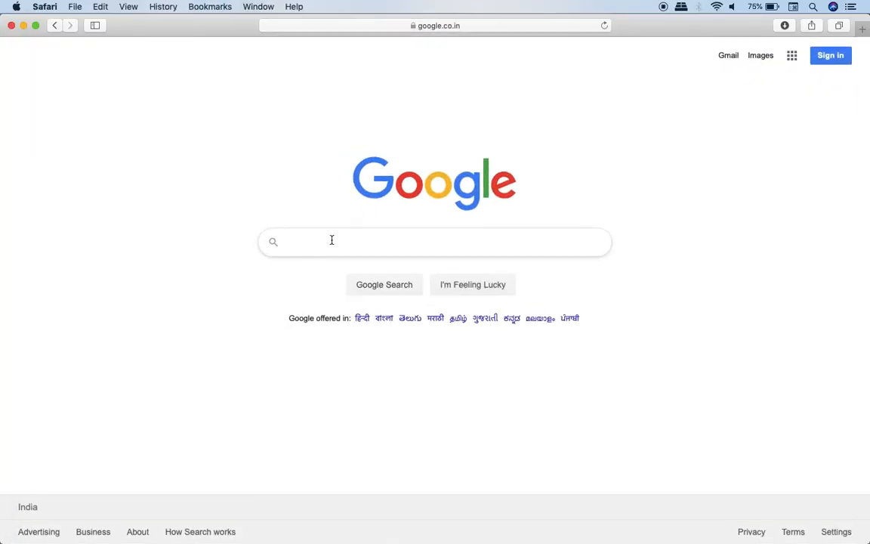
- Google 'insert query failed' to get Stack Overflow results on MySQL inserts
{"action": "left_click", "coordinate": [331, 241]}
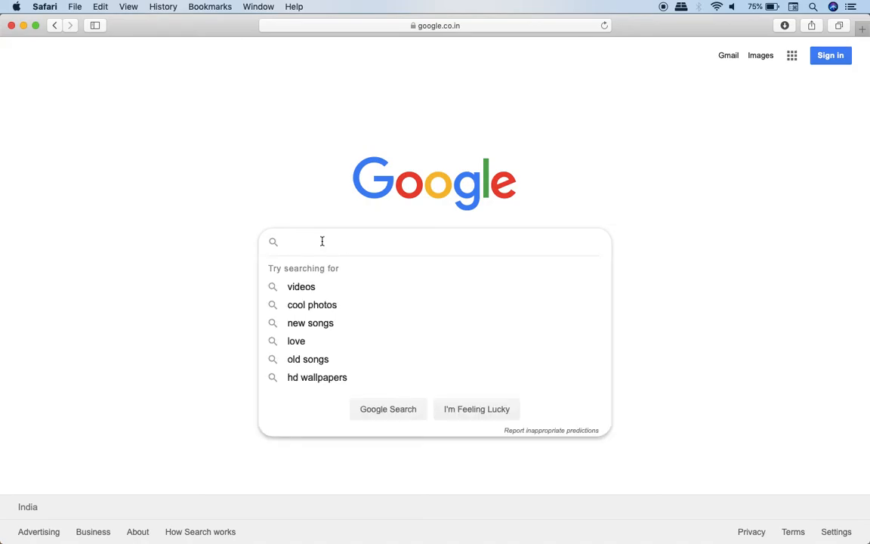
{"action": "type", "text": "insert"}
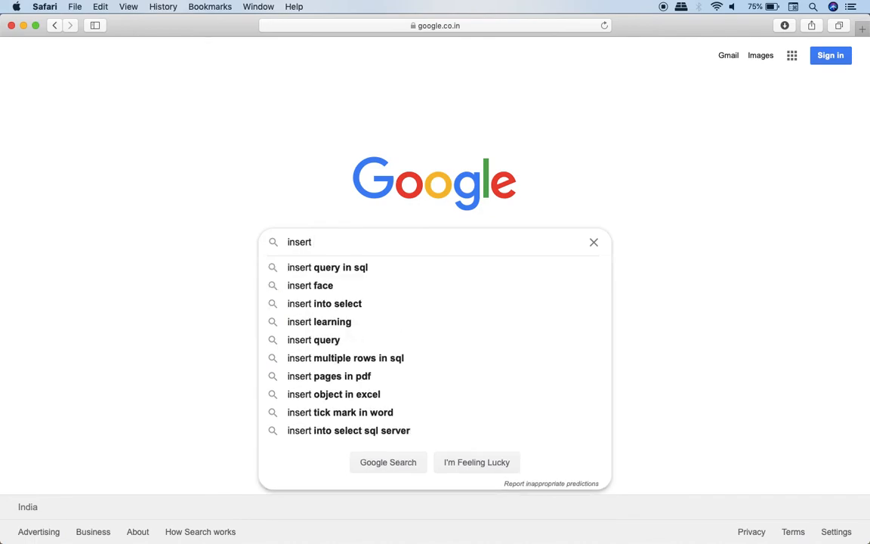
{"action": "type", "text": "query in s"}
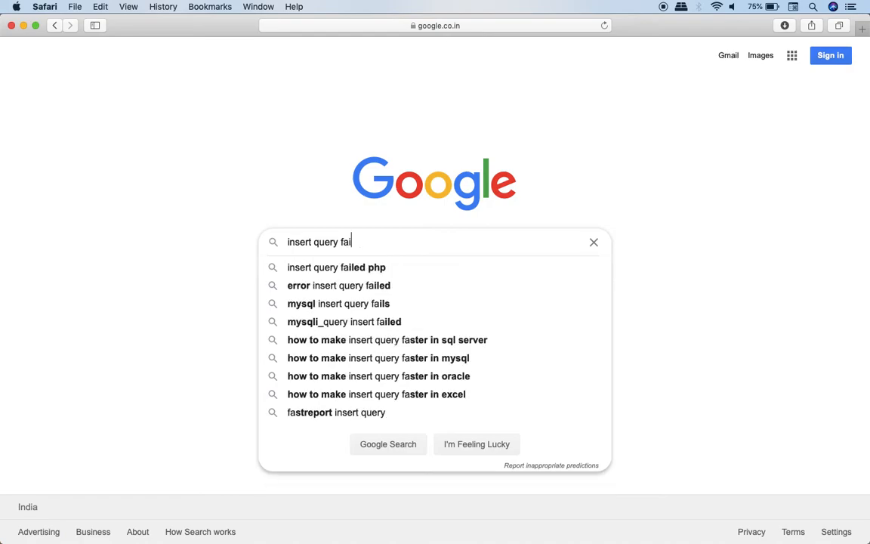
{"action": "type", "text": "led"}
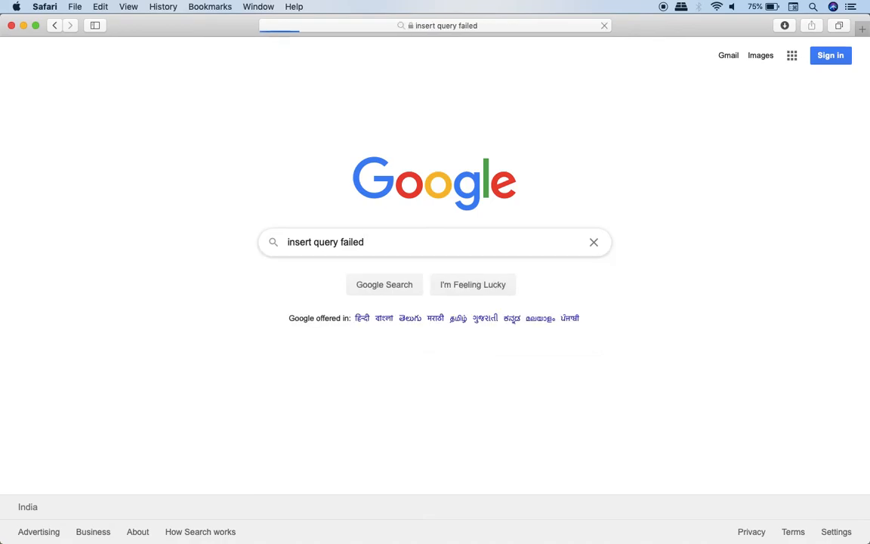
{"action": "left_click", "coordinate": [384, 284]}
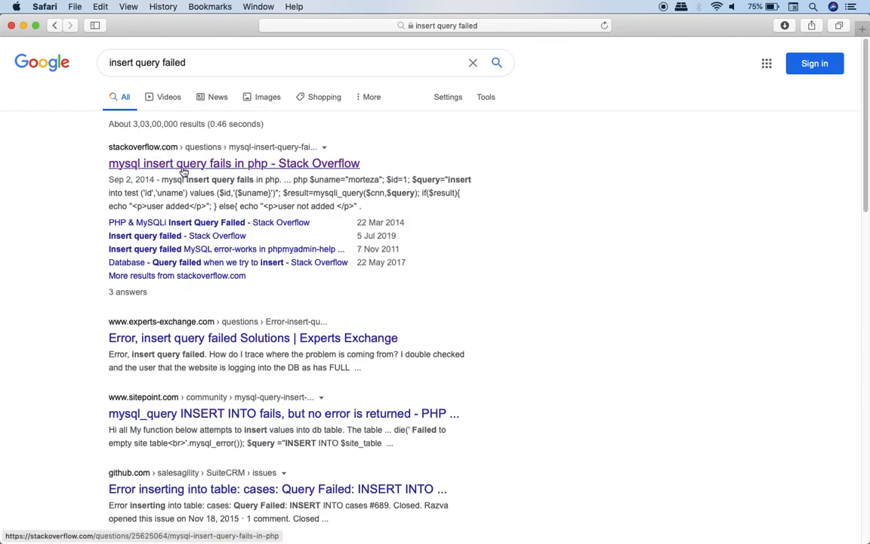
{"action": "mouse_move", "coordinate": [321, 164]}
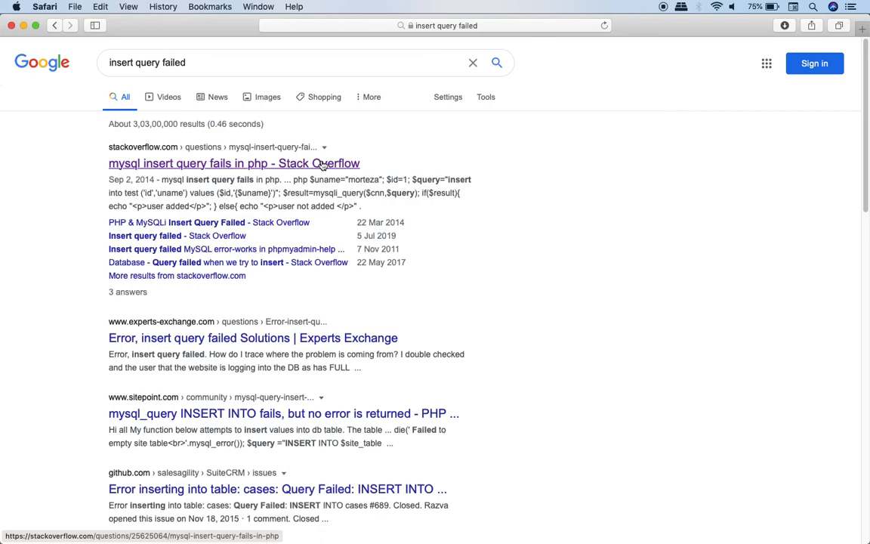
{"action": "mouse_move", "coordinate": [399, 167]}
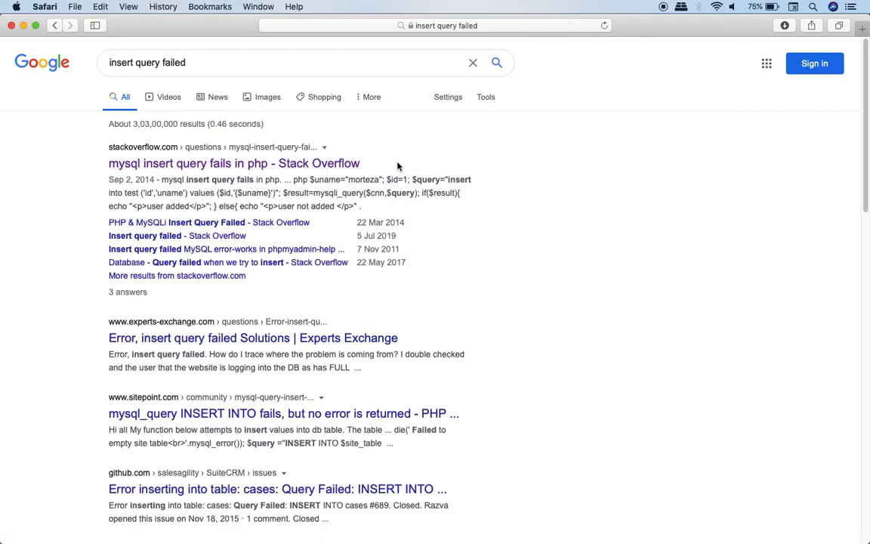
{"action": "mouse_move", "coordinate": [306, 155]}
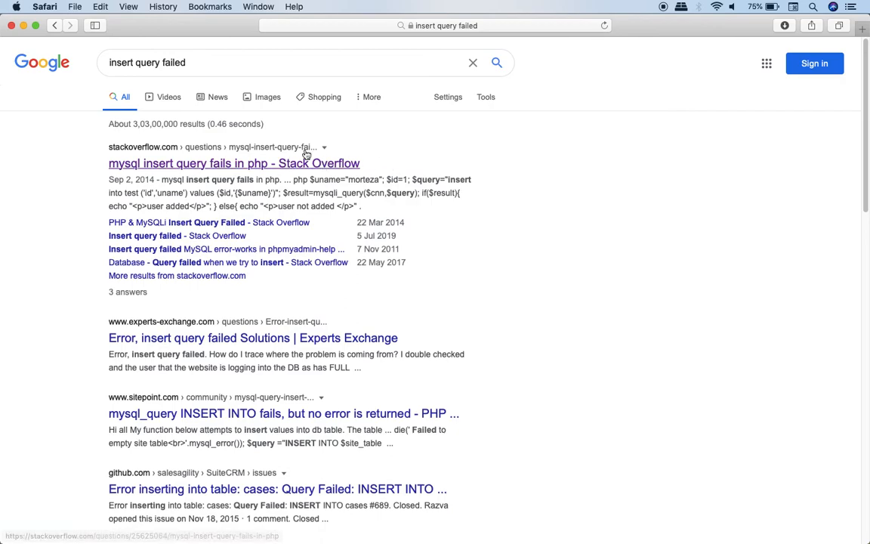
- Open 'mysql insert query fails in php' and scroll to its accepted answer
{"action": "left_click", "coordinate": [233, 164]}
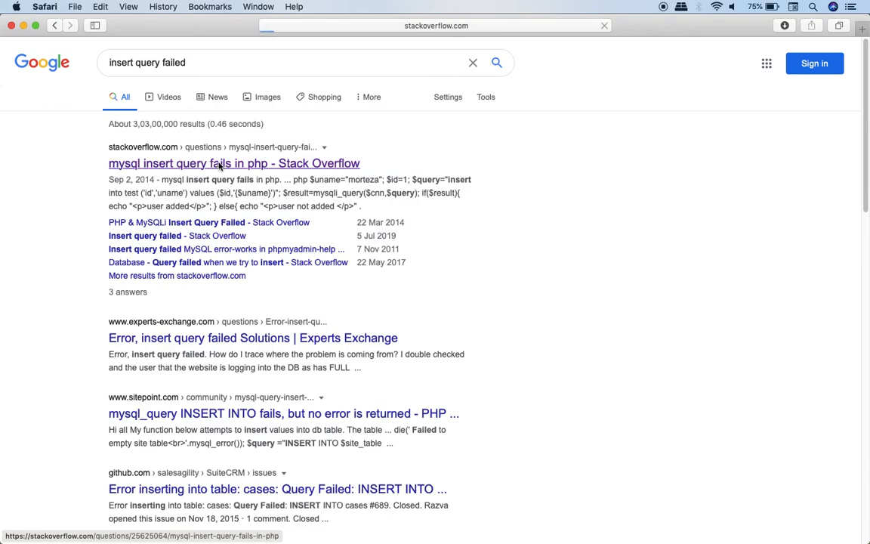
{"action": "left_click", "coordinate": [234, 163]}
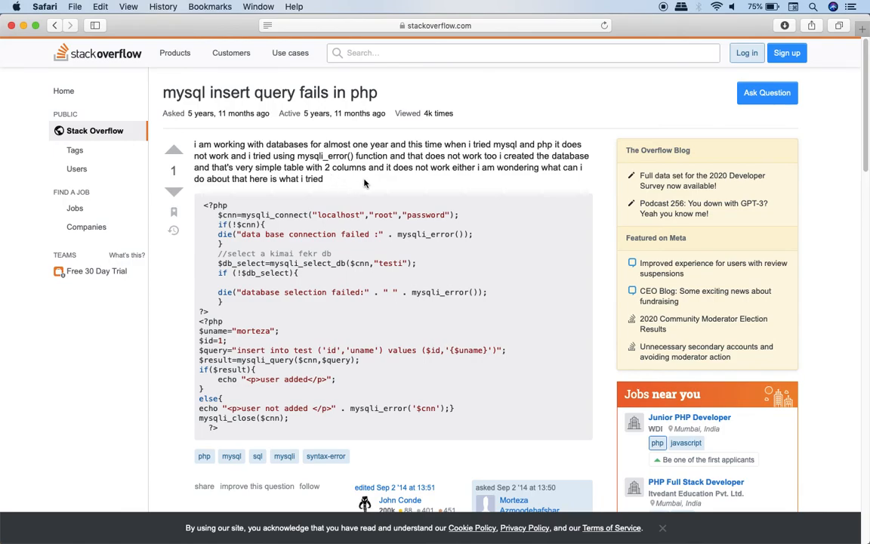
{"action": "mouse_move", "coordinate": [339, 188]}
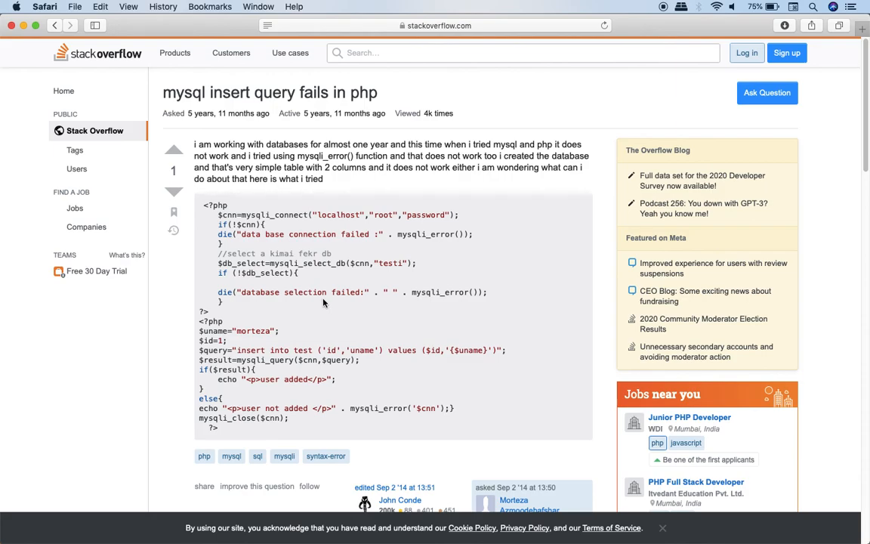
{"action": "scroll", "scroll_direction": "down", "scroll_amount": 3}
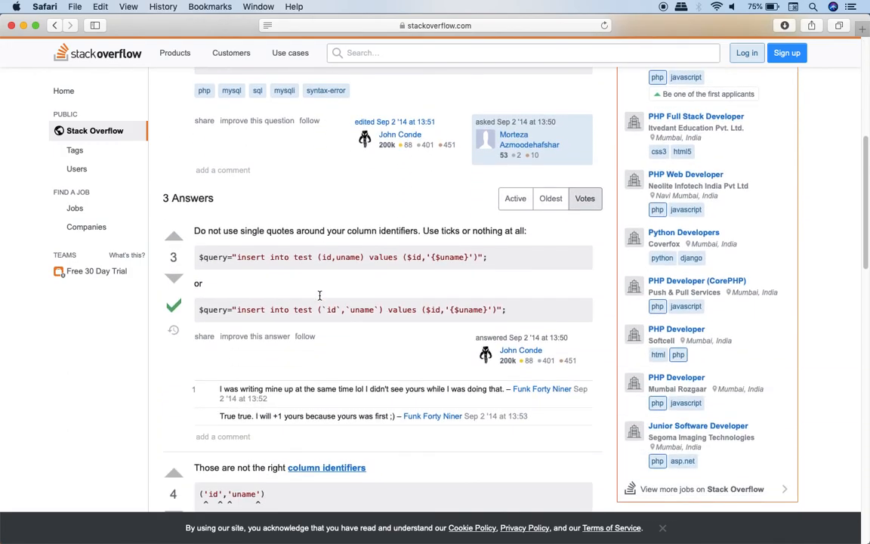
{"action": "mouse_move", "coordinate": [329, 345]}
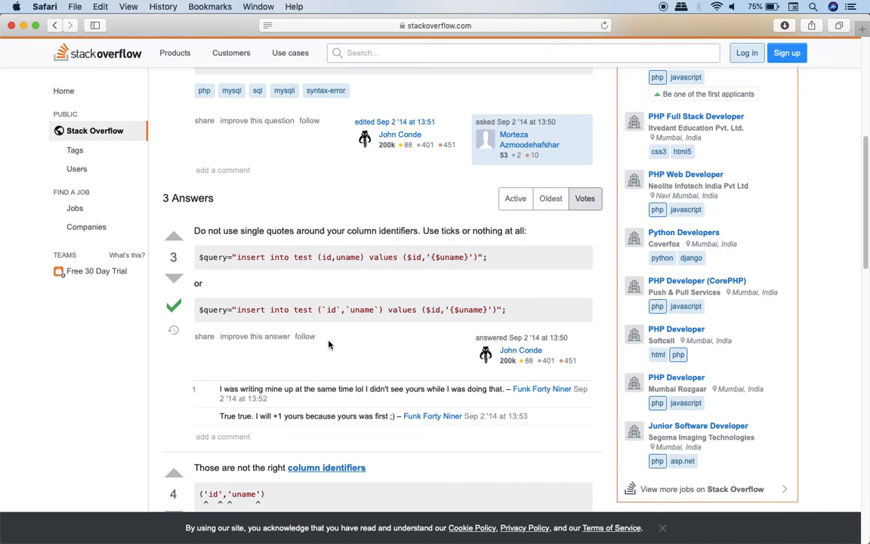
{"action": "scroll", "scroll_direction": "down", "scroll_amount": 3}
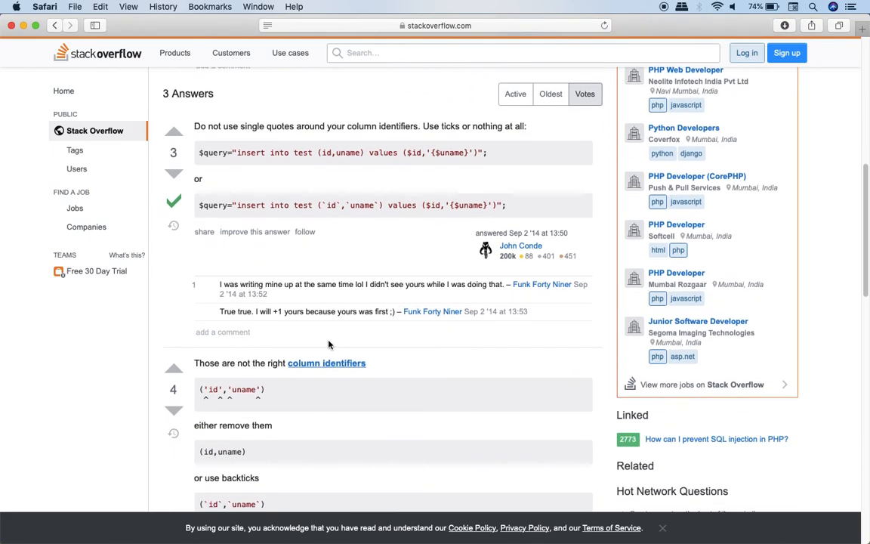